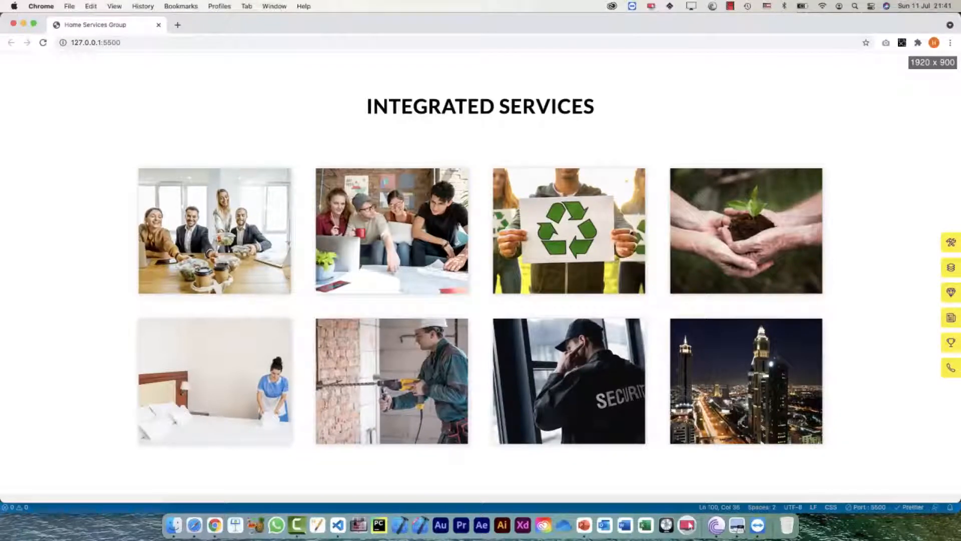
Scroll the Home Services Group page down to the Our Partners strip and footer
{"action": "scroll", "scroll_direction": "down", "scroll_amount": 3}
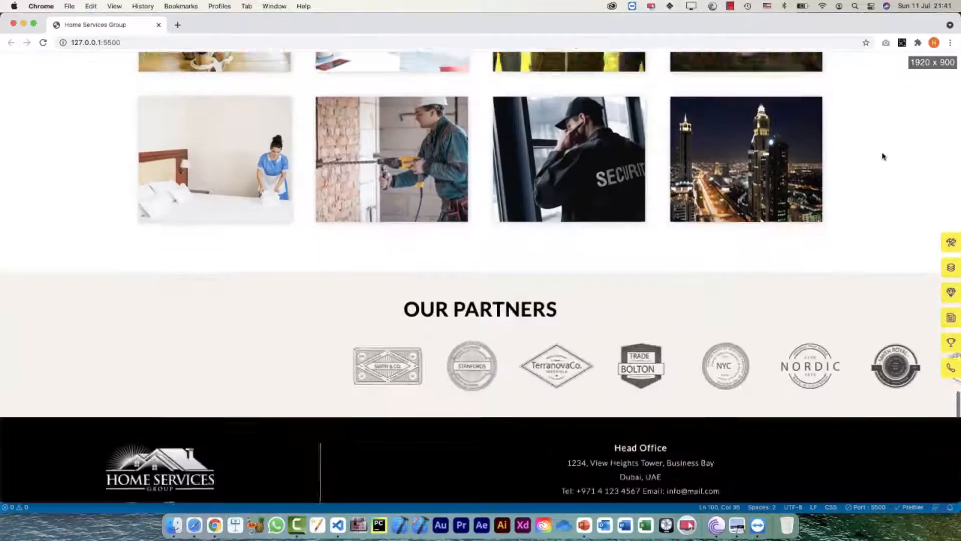
{"action": "scroll", "scroll_direction": "down", "scroll_amount": 3}
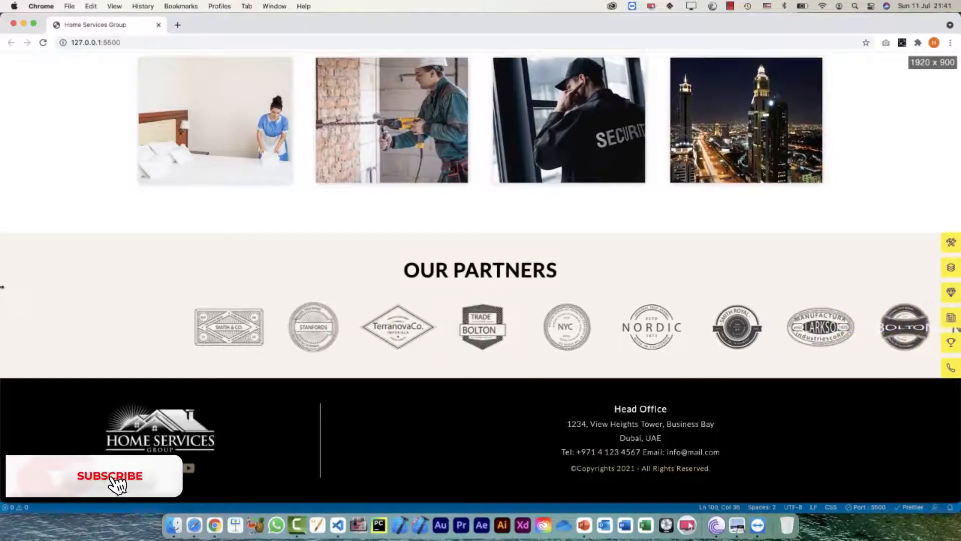
{"action": "left_click", "coordinate": [110, 475]}
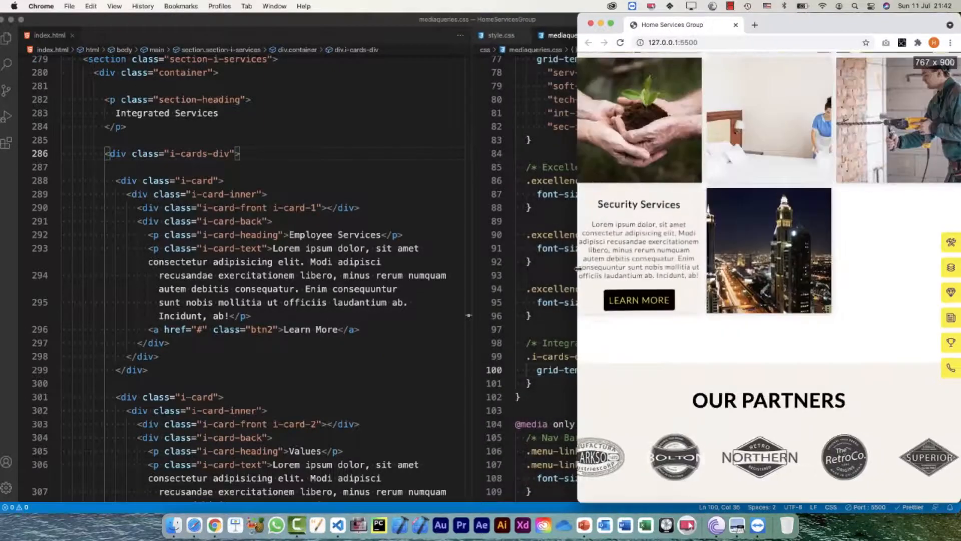
Scroll the narrowed 767 px preview to check how the footer reflows
{"action": "scroll", "scroll_direction": "down", "scroll_amount": 3}
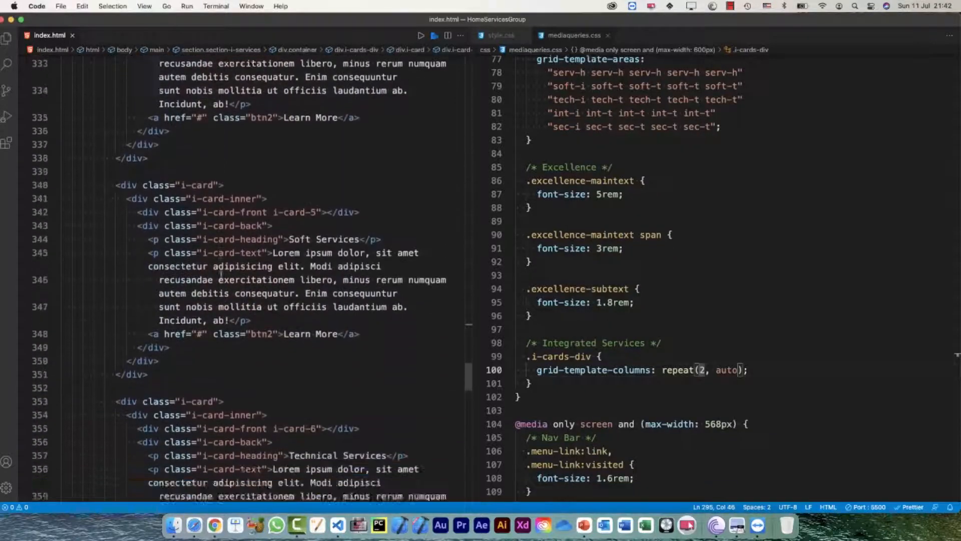
Review the Footer styles in style.css
{"action": "scroll", "scroll_direction": "down", "scroll_amount": 3}
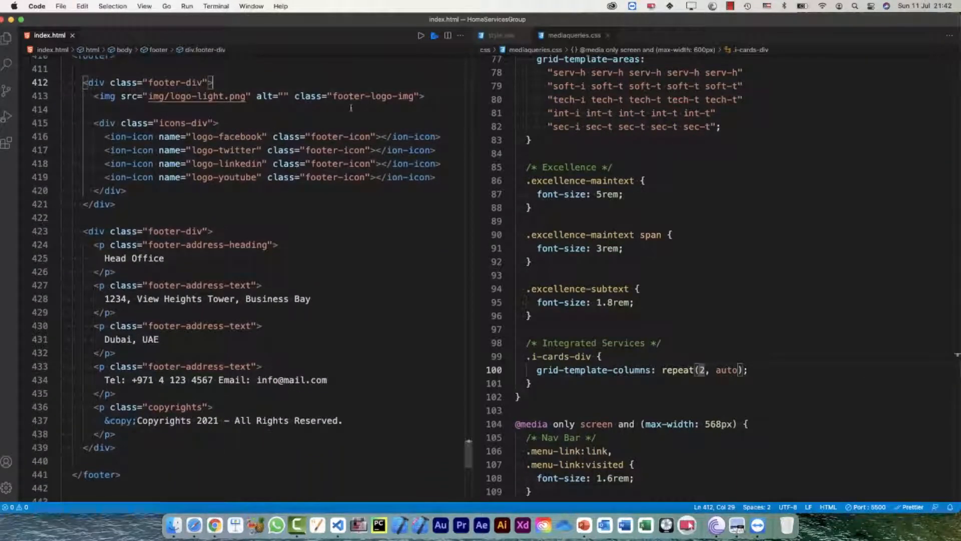
{"action": "left_click", "coordinate": [502, 35]}
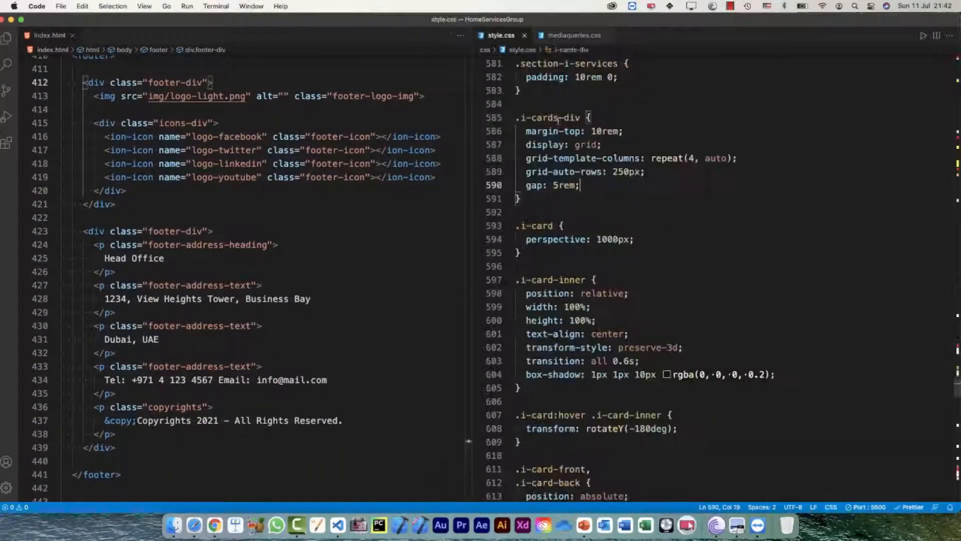
{"action": "scroll", "scroll_direction": "down", "scroll_amount": 3}
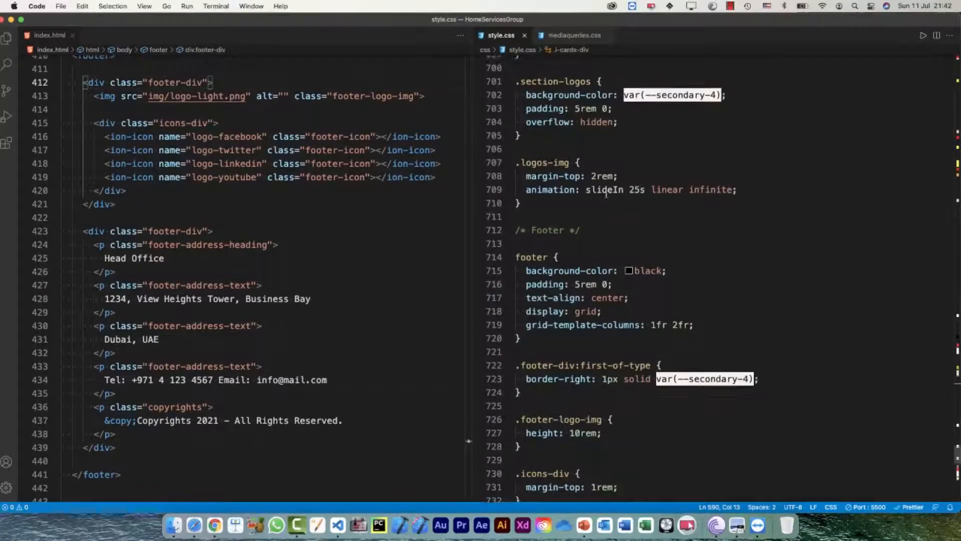
{"action": "scroll", "scroll_direction": "down", "scroll_amount": 3}
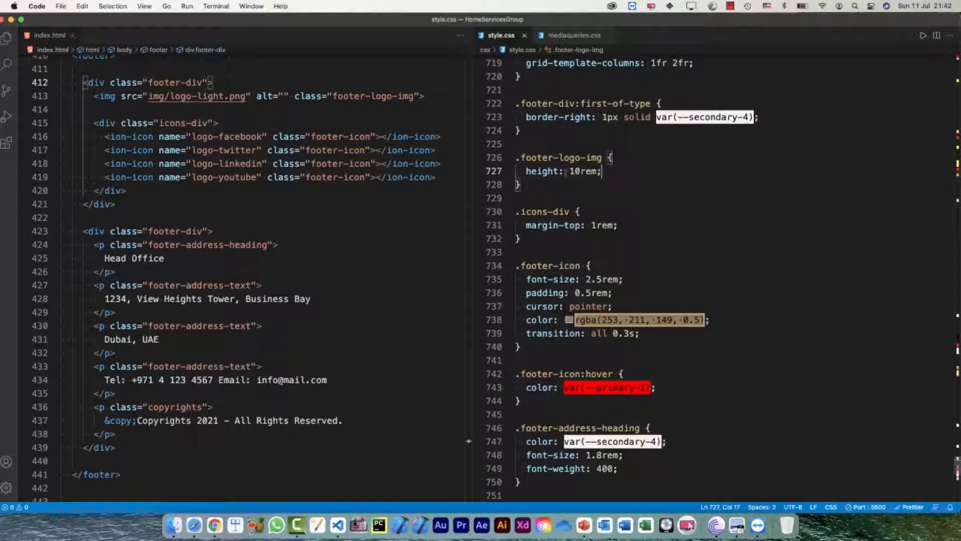
Return to mediaqueries.css at the 768px media query
{"action": "left_click", "coordinate": [575, 35]}
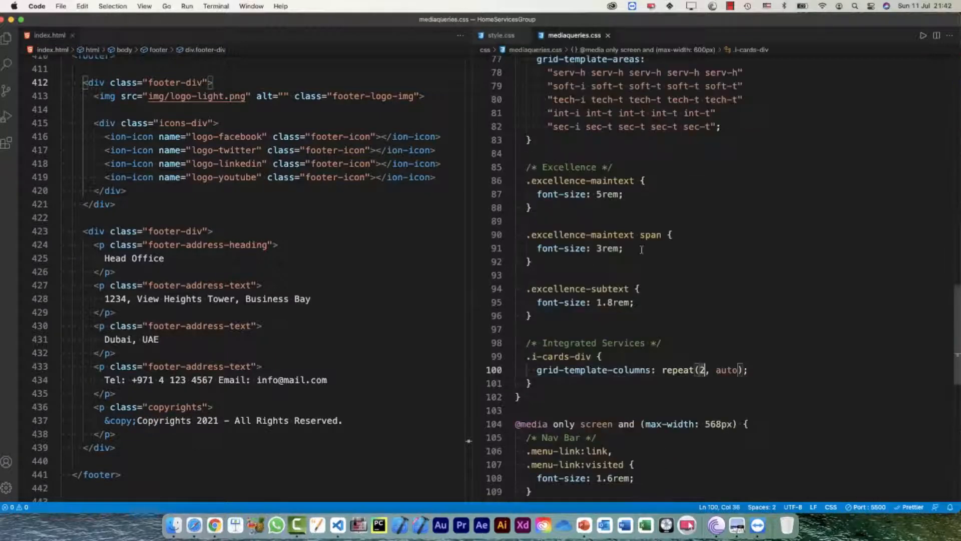
{"action": "scroll", "scroll_direction": "up", "scroll_amount": 3}
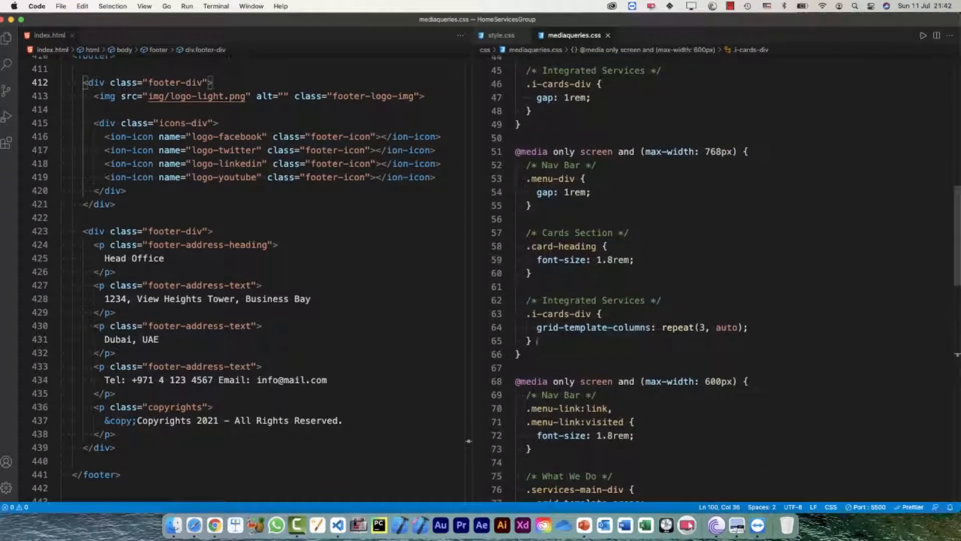
Add a /* Footer */ comment and .footer-logo-img { height: 8rem; } under the 768px query
{"action": "type", "text": "/* Foot */"}
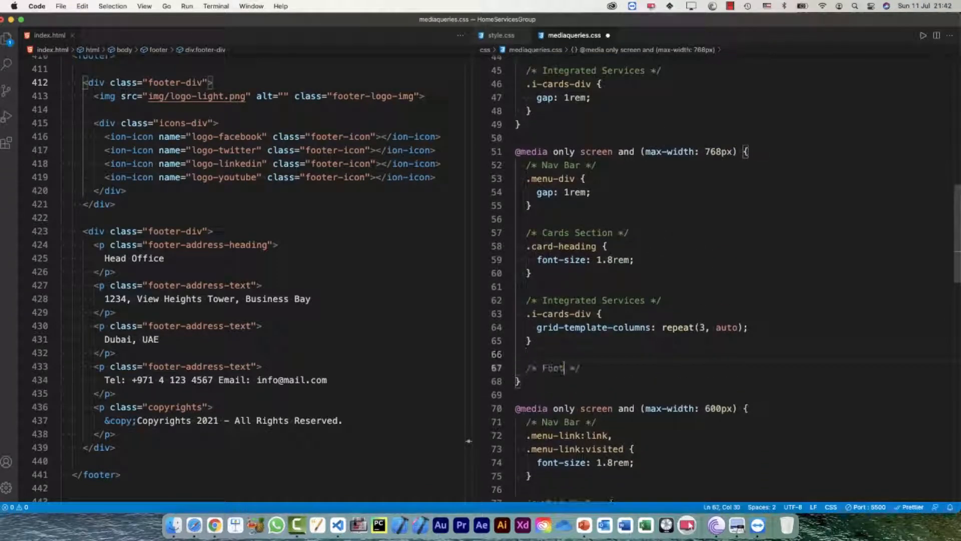
{"action": "type", "text": ".footer-logo-img {"}
{"action": "type", "text": "height: 8rem;"}
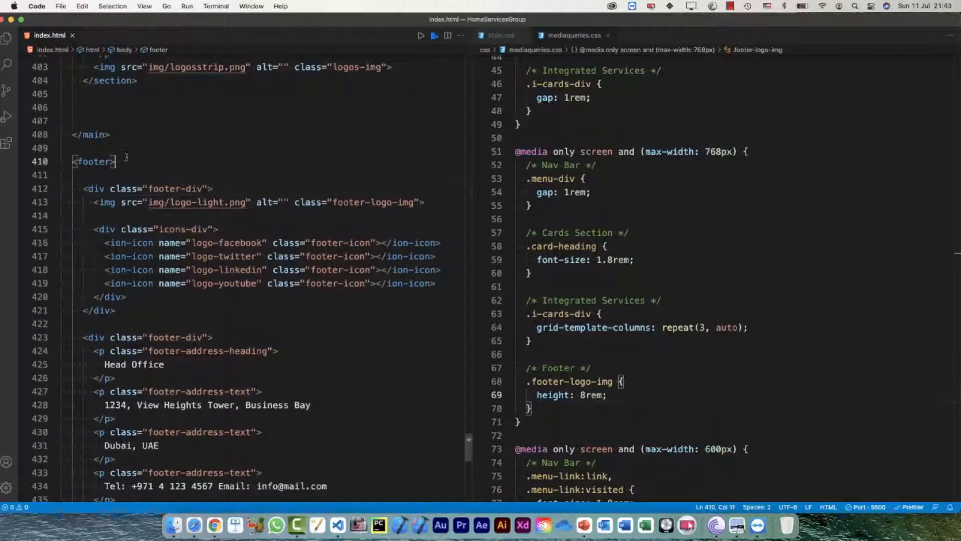
Select the first footer-div markup, then review the footer's 1fr 2fr grid rule in style.css
{"action": "left_click_drag", "start_coordinate": [82, 188], "coordinate": [107, 242]}
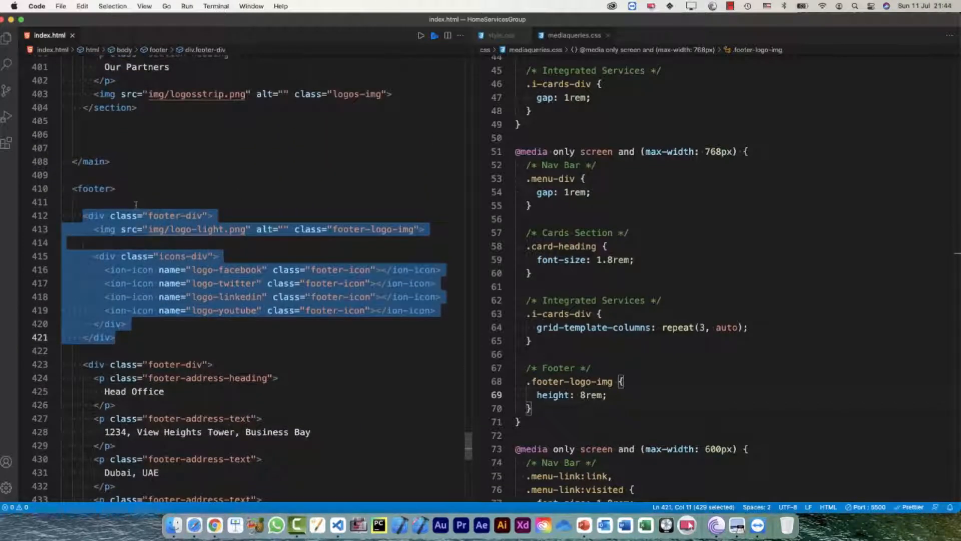
{"action": "left_click", "coordinate": [499, 35]}
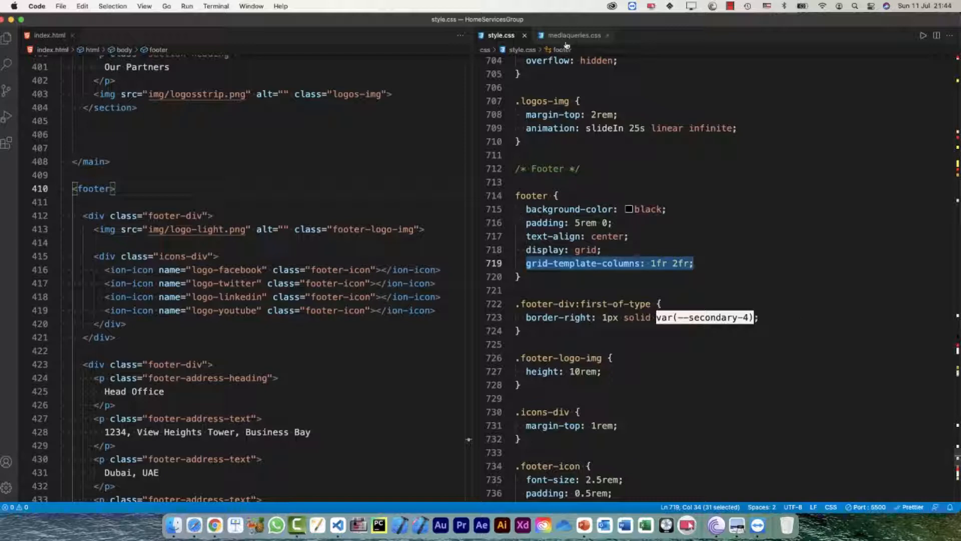
Add /* Footer */ and footer { grid-template-columns: 1fr; } inside the 568px query
{"action": "left_click", "coordinate": [573, 35]}
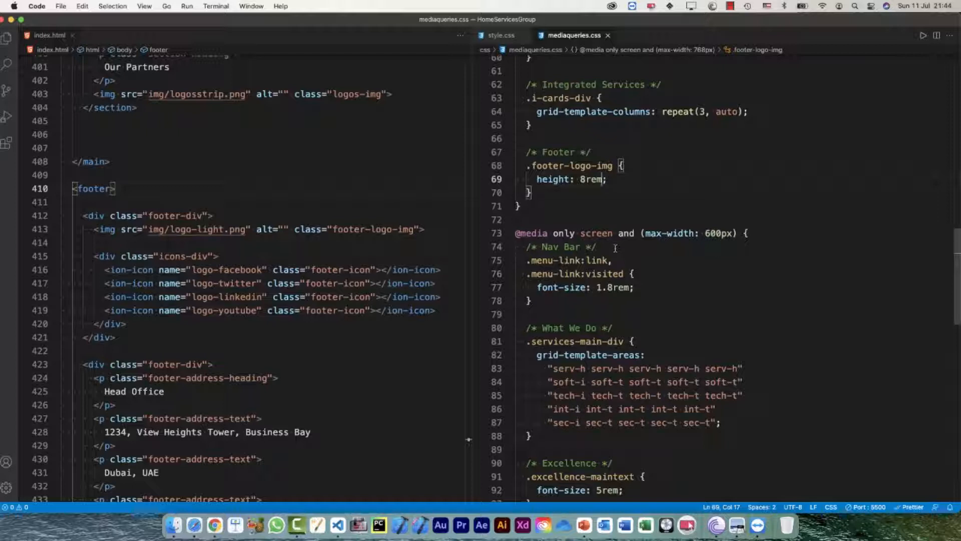
{"action": "scroll", "scroll_direction": "down", "scroll_amount": 3}
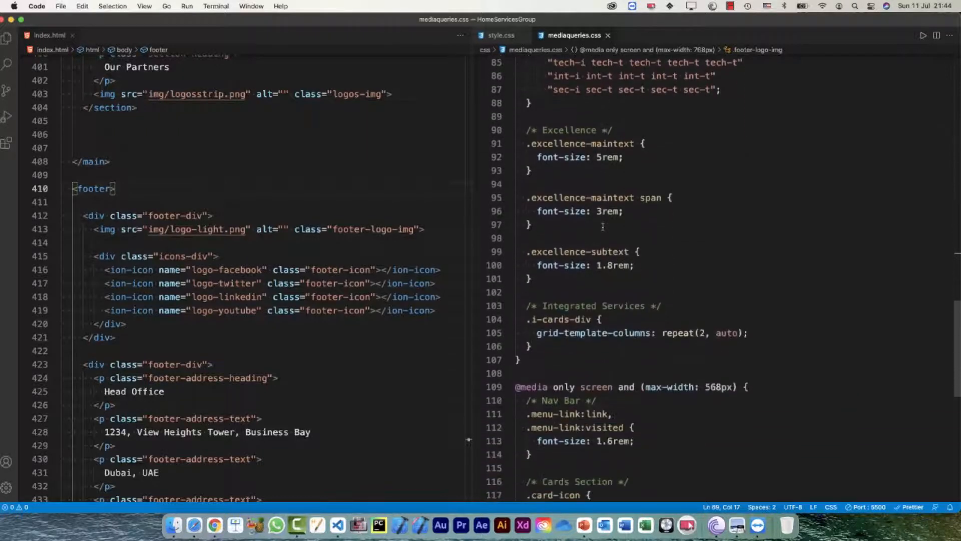
{"action": "scroll", "scroll_direction": "down", "scroll_amount": 3}
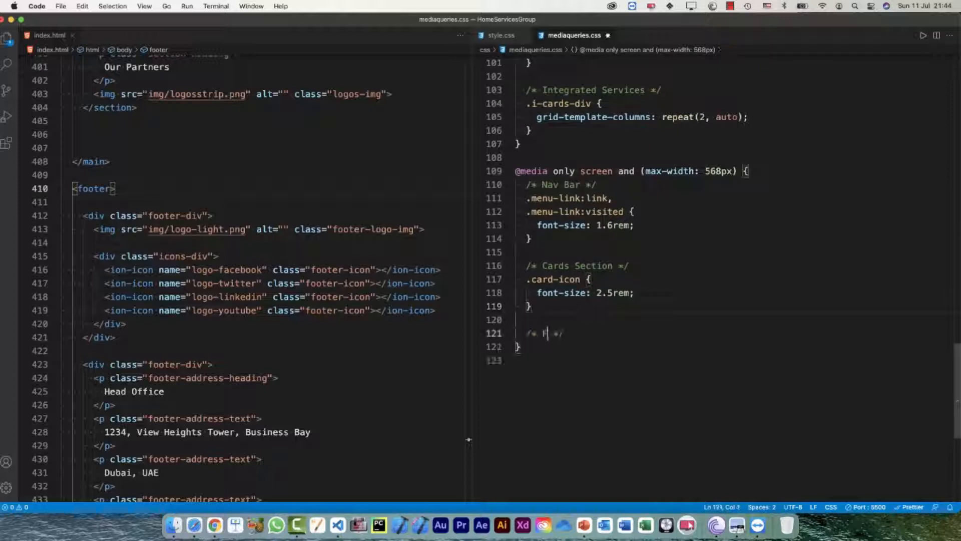
{"action": "type", "text": "Footer"}
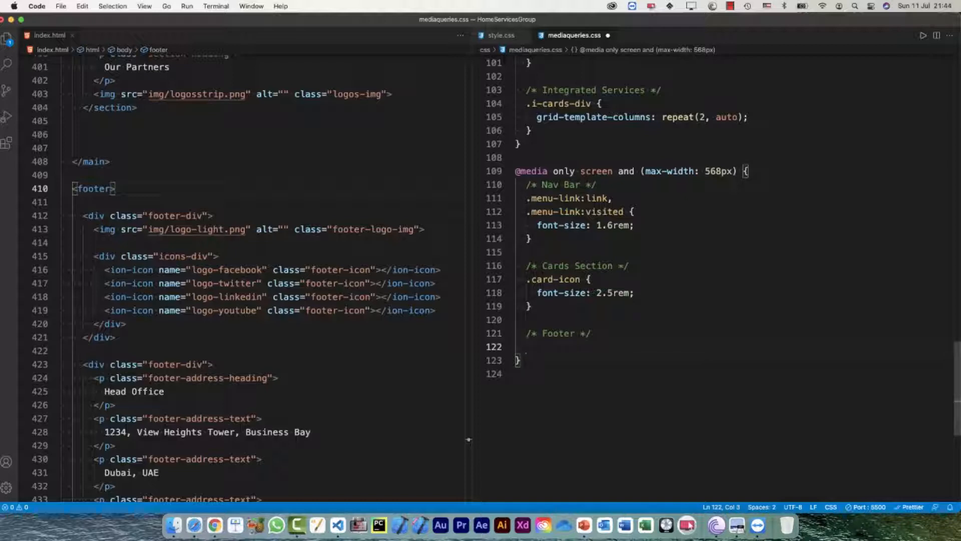
{"action": "type", "text": "footer"}
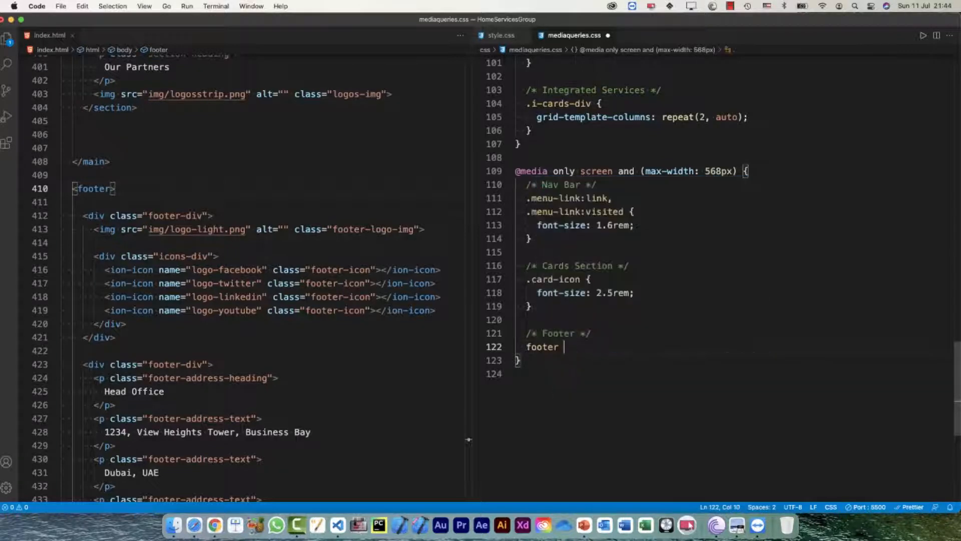
{"action": "type", "text": "grid-template-columns: 1;"}
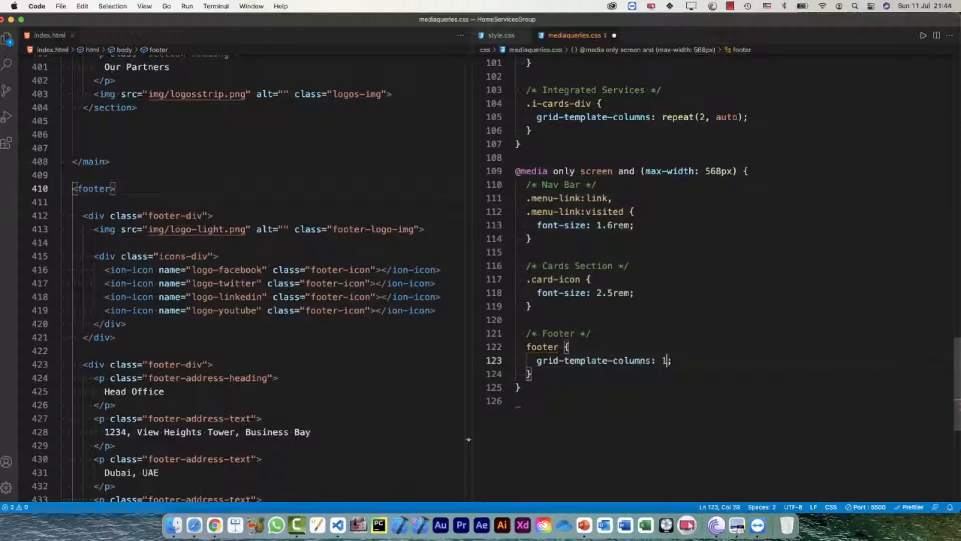
{"action": "type", "text": "fr"}
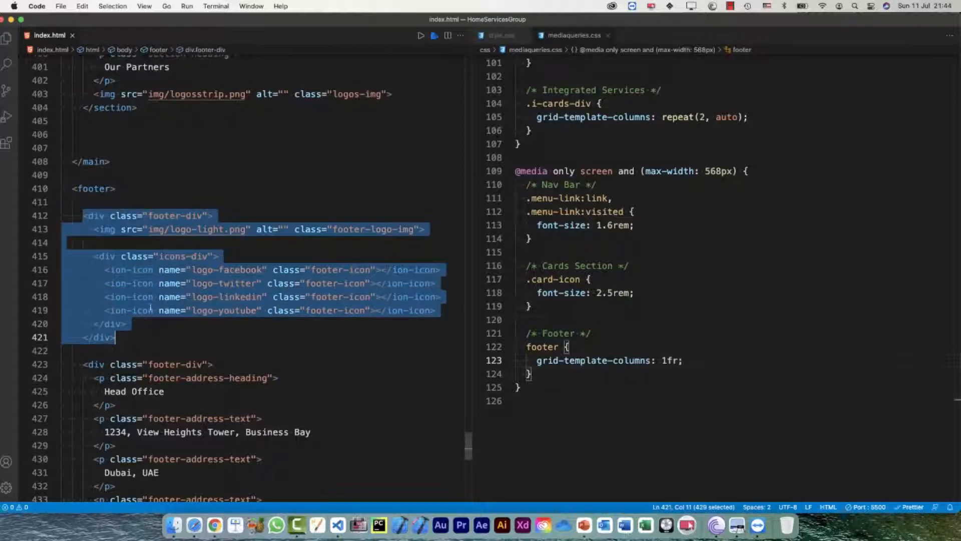
{"action": "scroll", "scroll_direction": "down", "scroll_amount": 3}
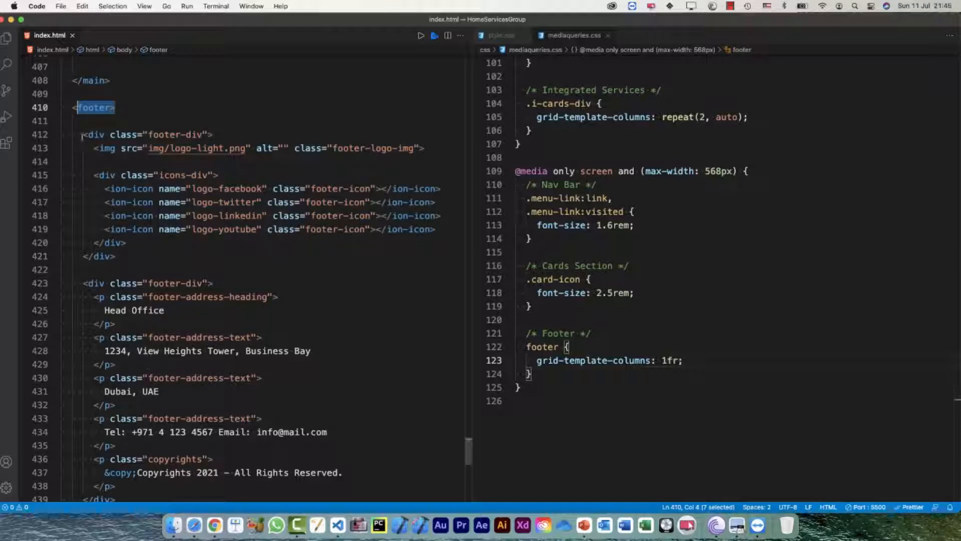
{"action": "left_click_drag", "start_coordinate": [80, 134], "coordinate": [123, 256]}
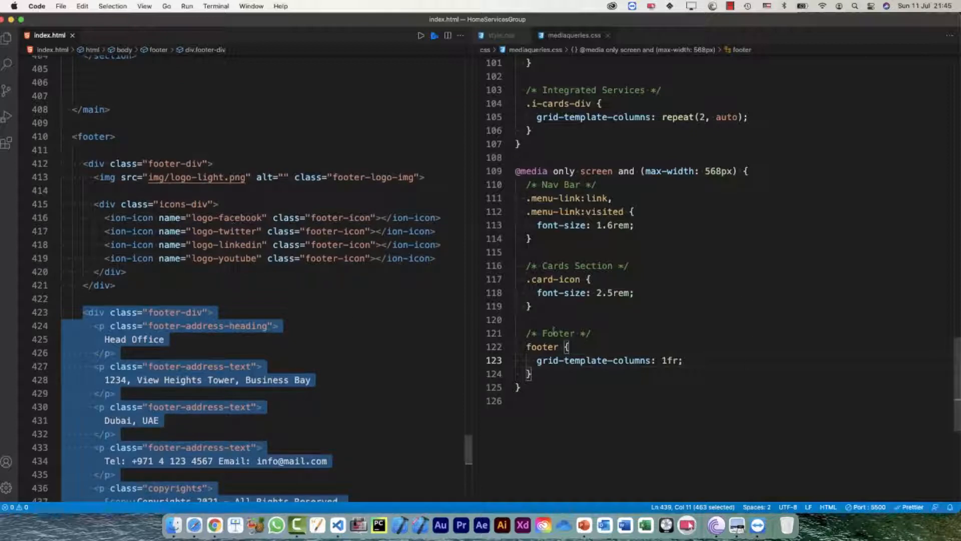
{"action": "left_click", "coordinate": [211, 164]}
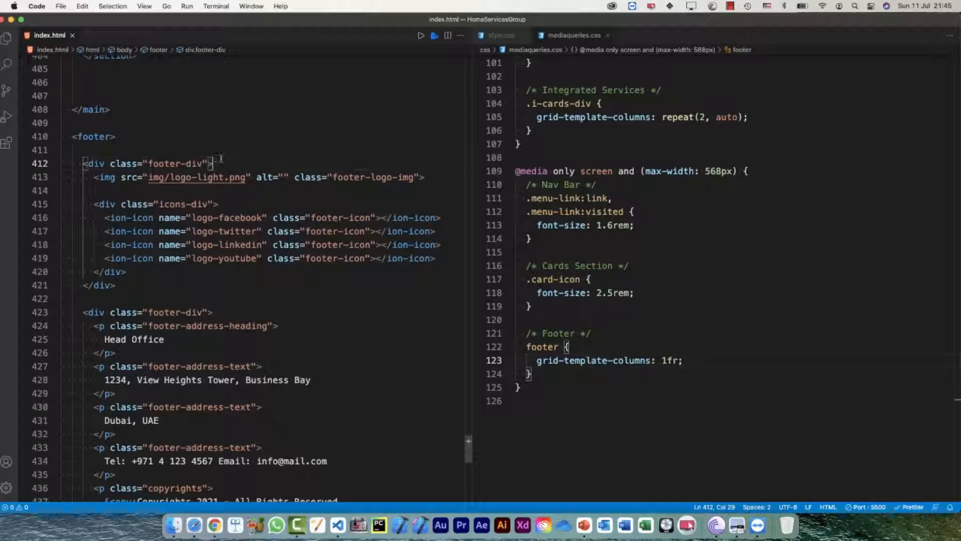
{"action": "key", "text": "cmd+tab"}
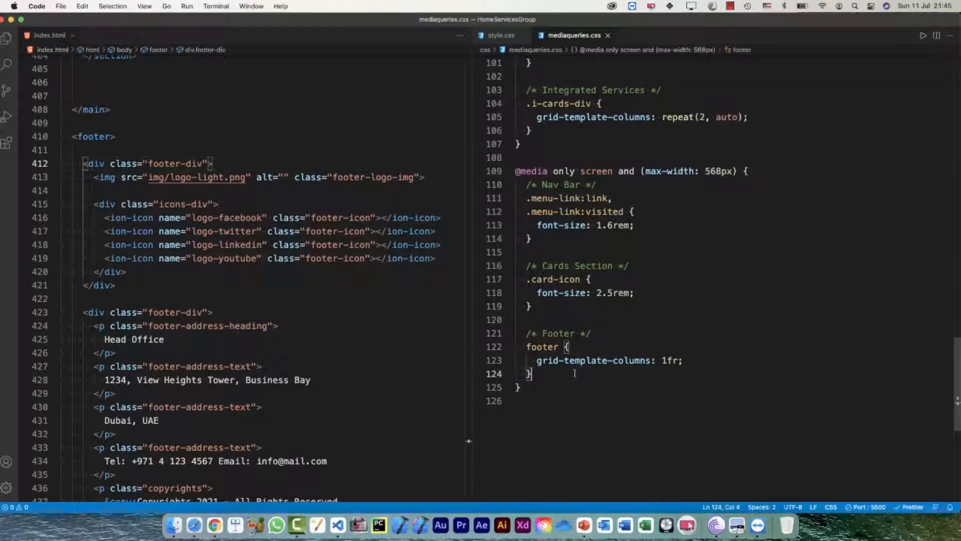
Begin a .footer-div:first-of-type rule with a margin-bottom declaration below the footer rule
{"action": "key", "text": "enter"}
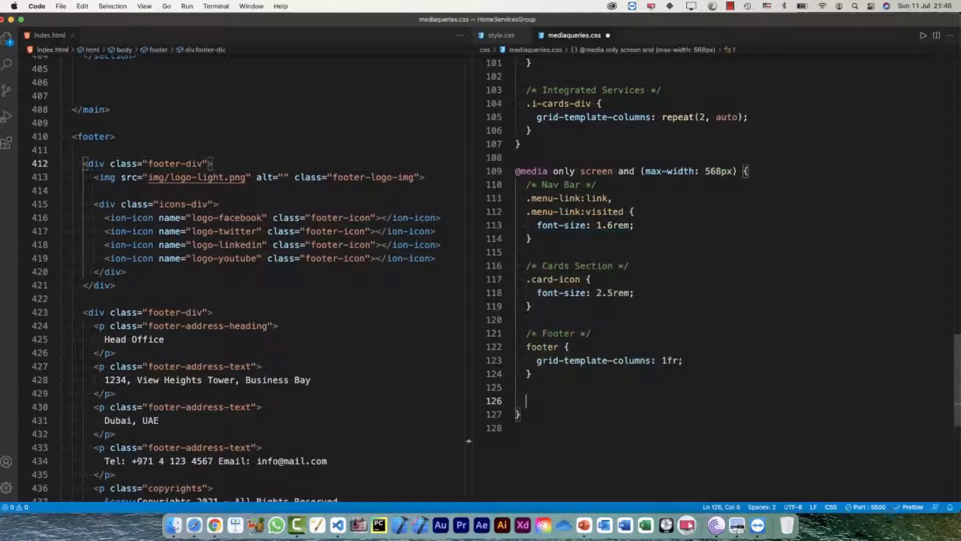
{"action": "type", "text": ".footer-div:first-of-type"}
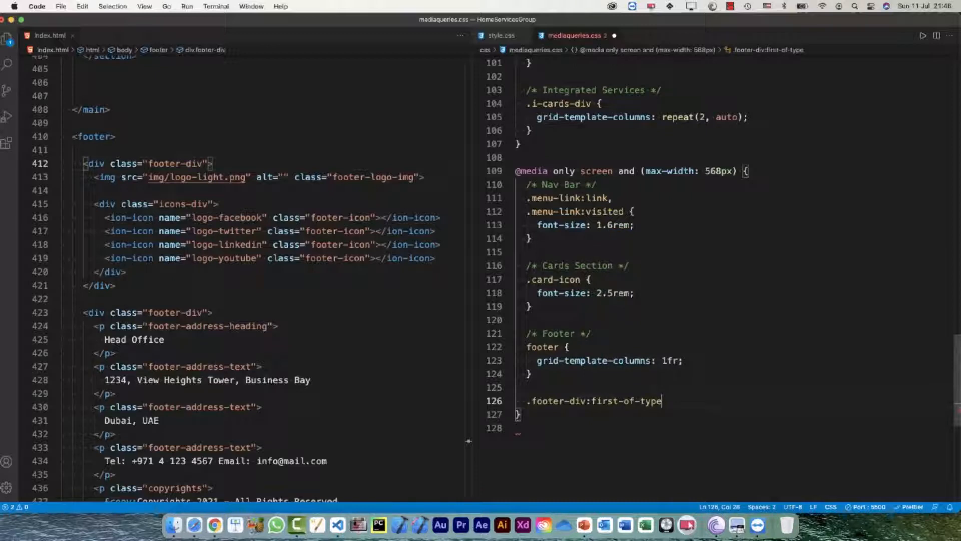
{"action": "type", "text": "marginb"}
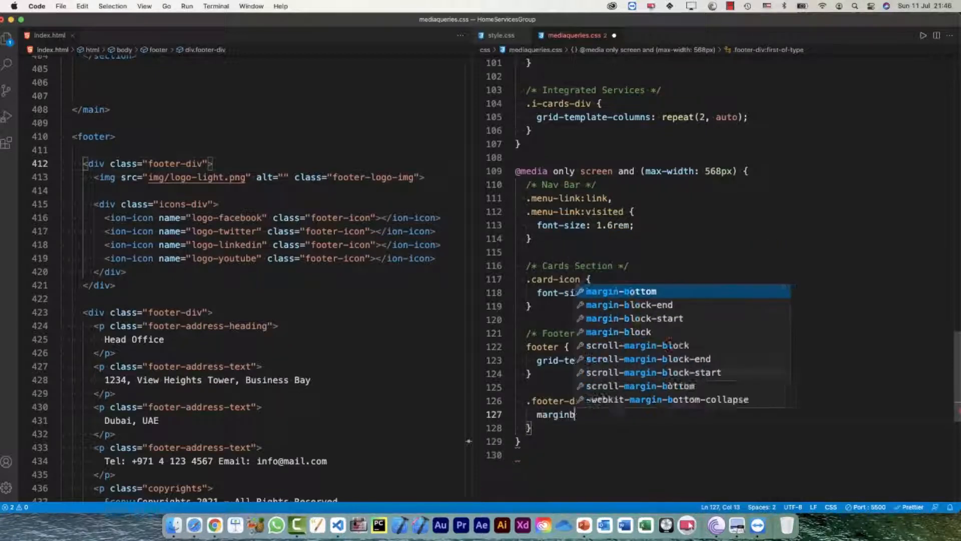